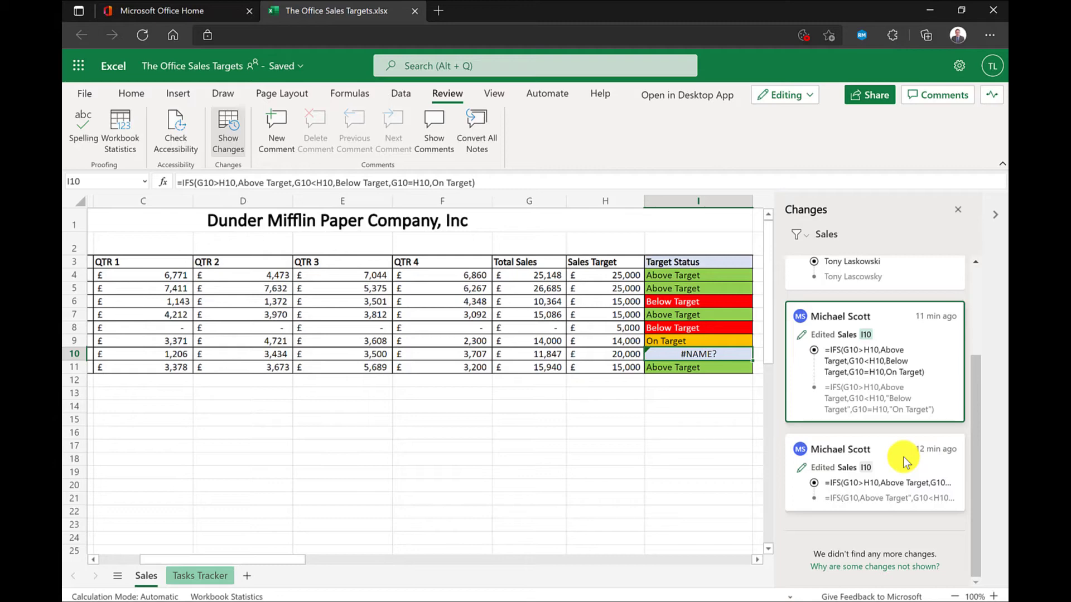
Show the workbook's Version History with the '3 minutes ago' and '2 hours ago' groups expanded into edits.
scroll(down, 3)
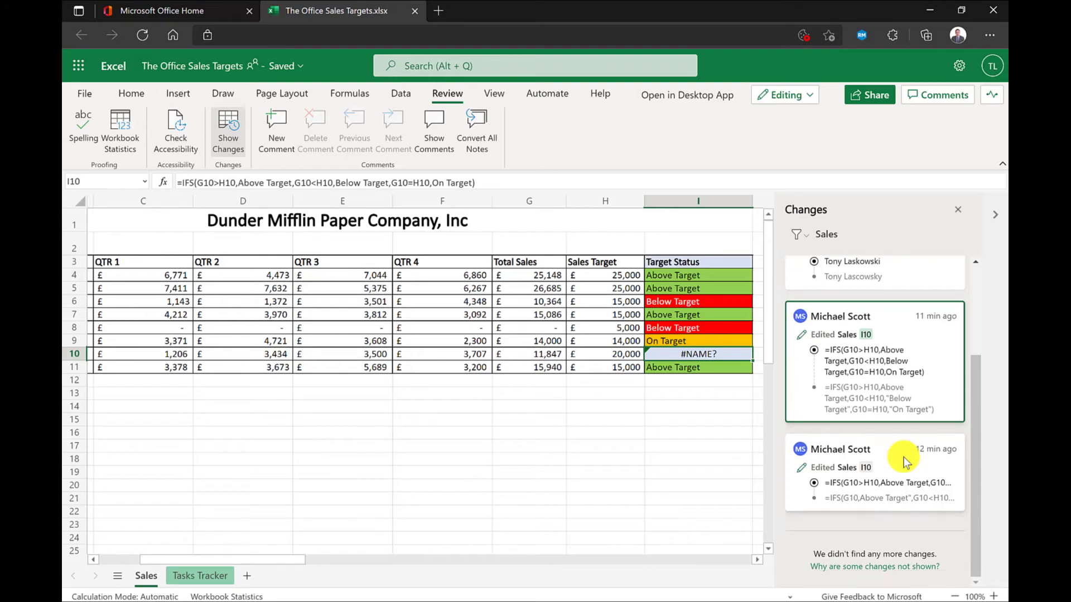
click(83, 94)
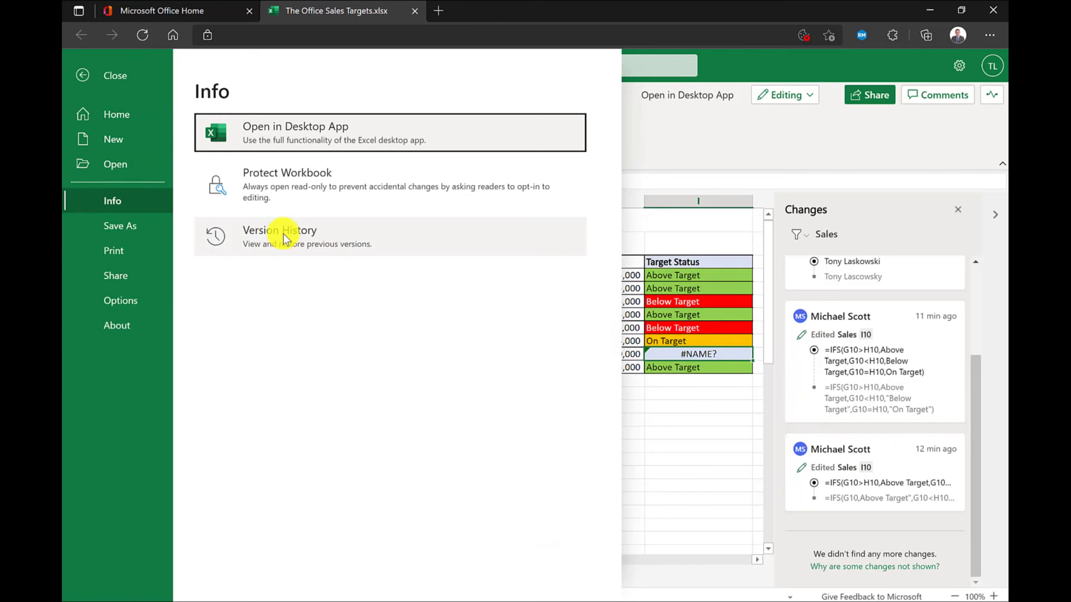
click(279, 237)
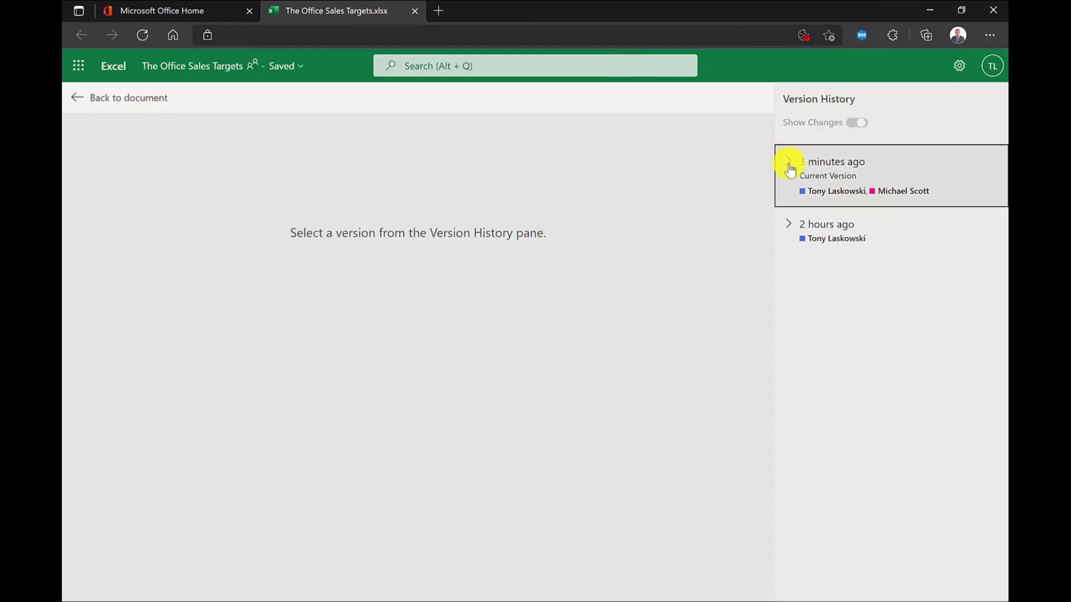
click(789, 164)
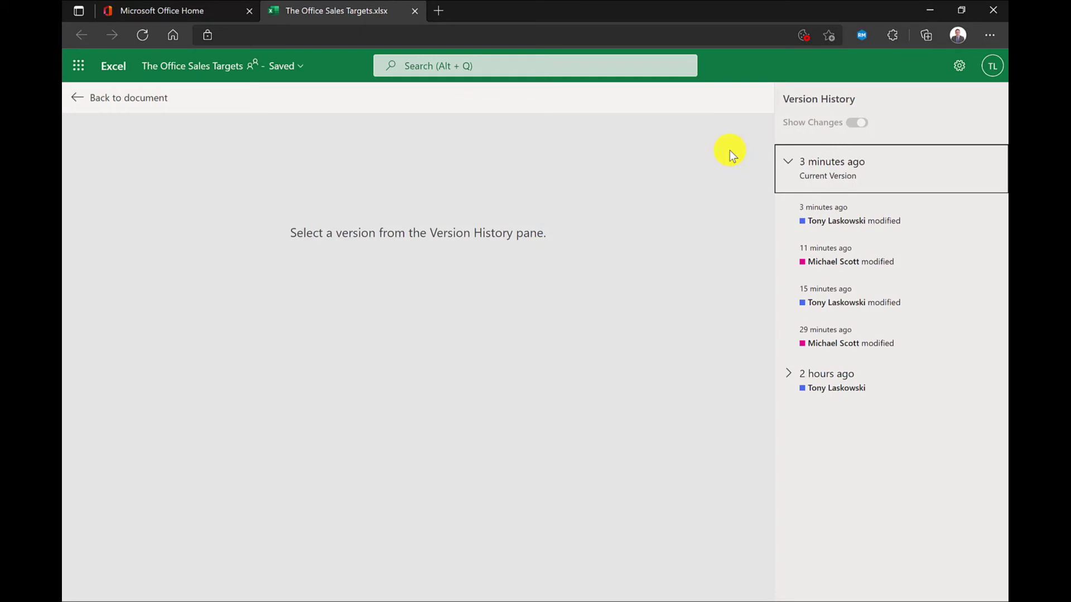
mouse_move(761, 321)
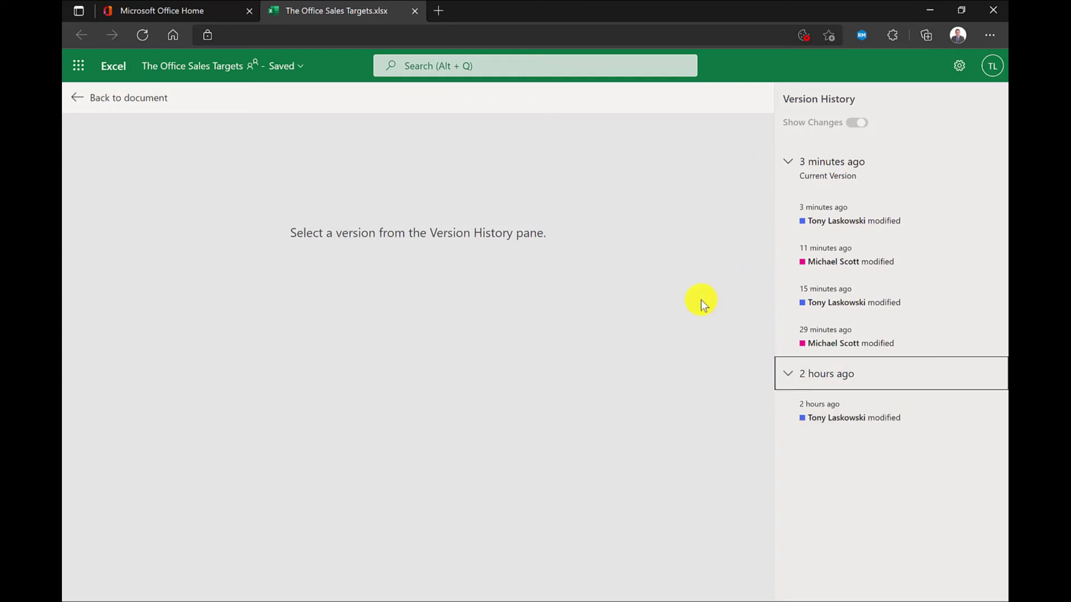
click(853, 417)
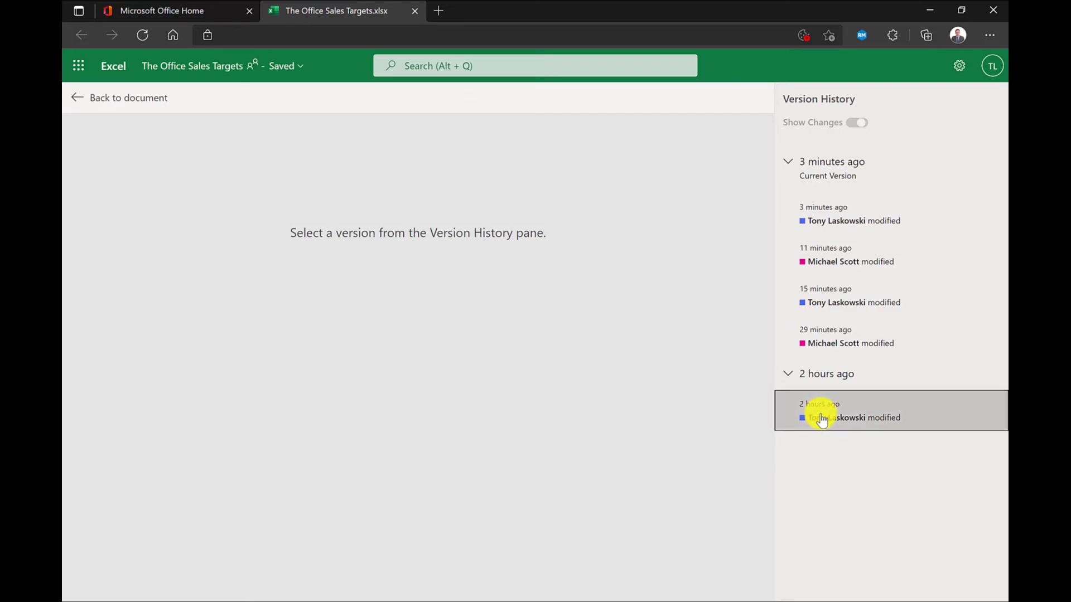
Restore the '2 hours ago' version so the Target Status column no longer shows #NAME?
click(854, 417)
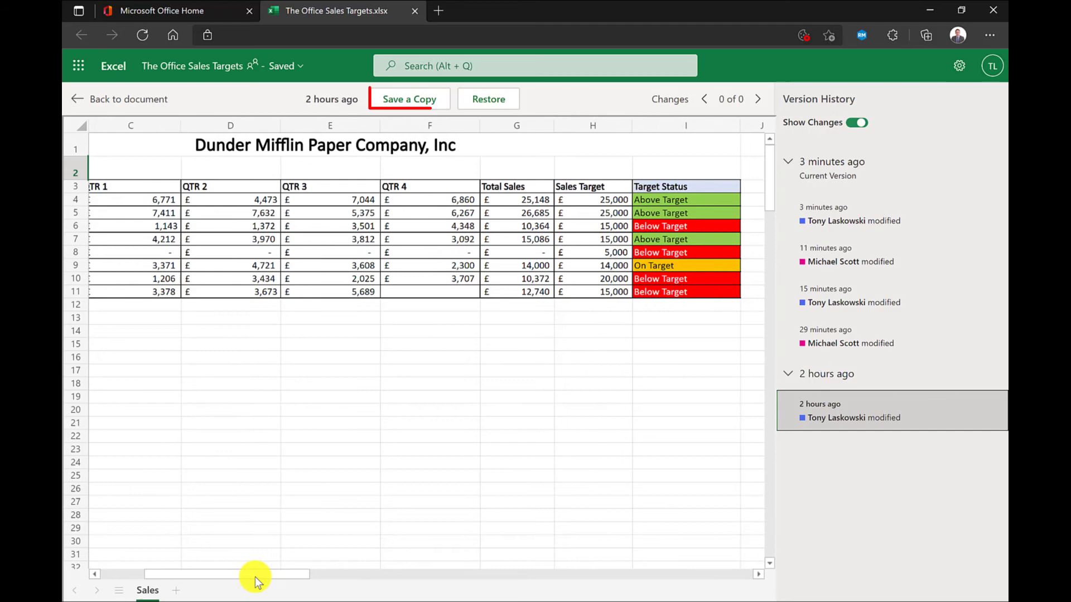
mouse_move(487, 99)
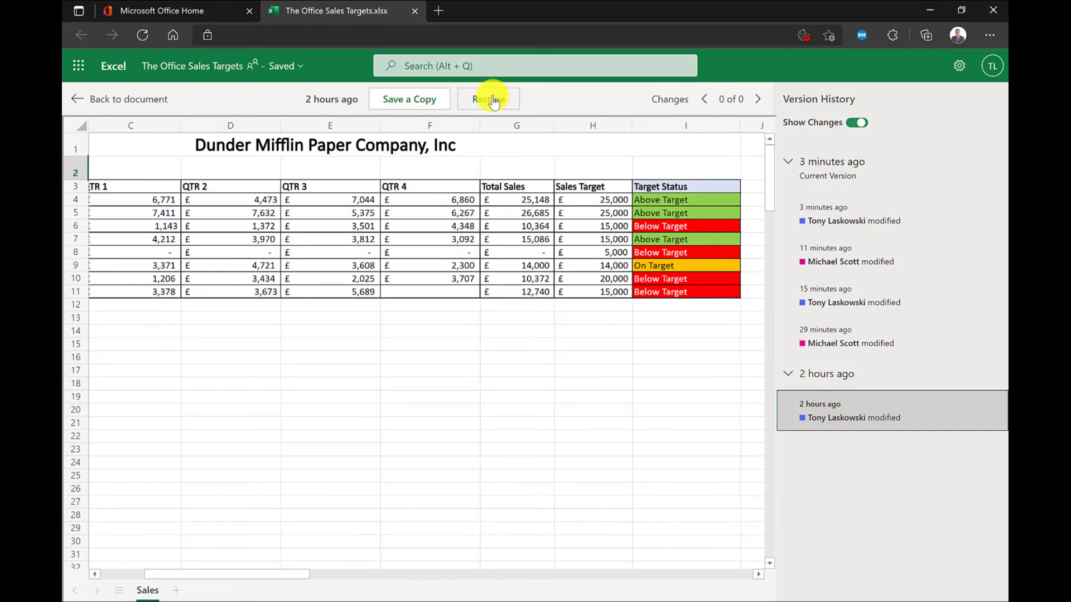
click(128, 99)
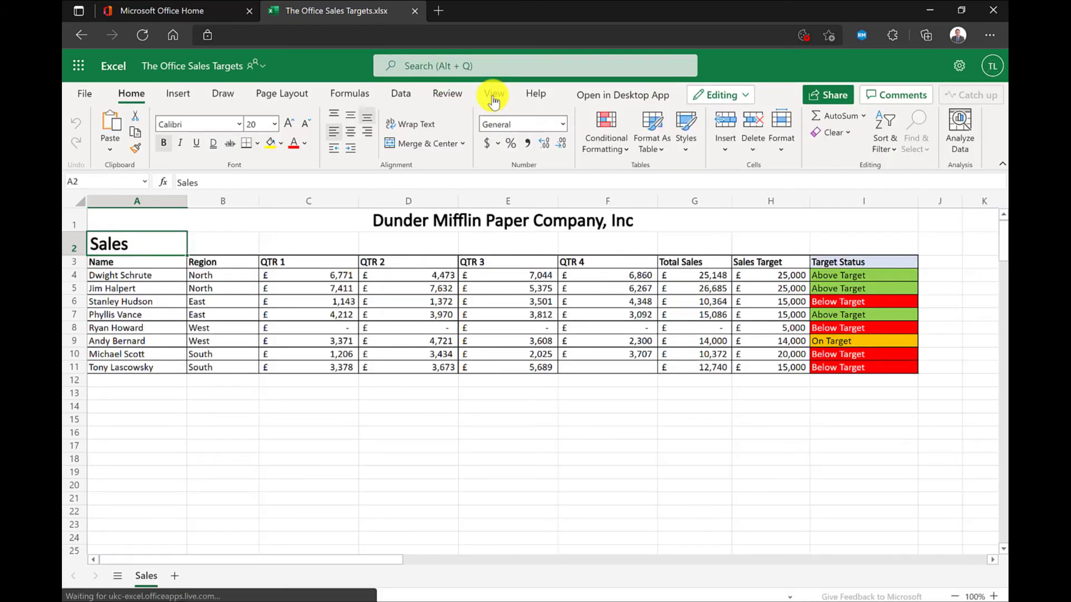